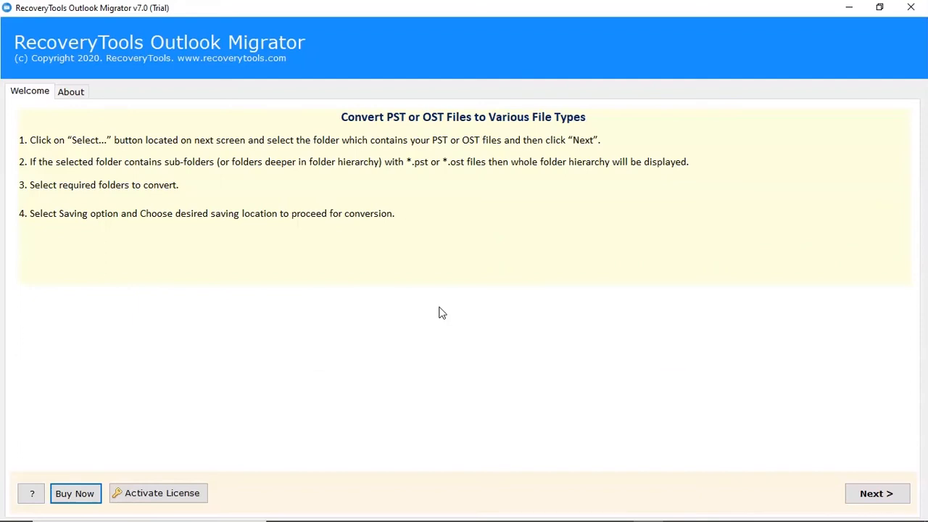
{"action": "mouse_move", "coordinate": [689, 400]}
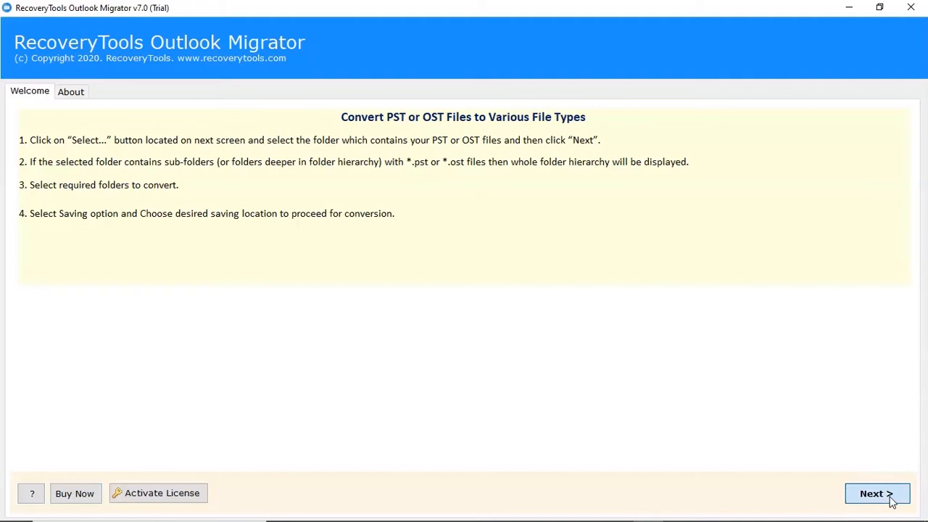
Advance to the source screen and keep 'Convert configured Outlook mailbox data' selected
{"action": "left_click", "coordinate": [877, 493]}
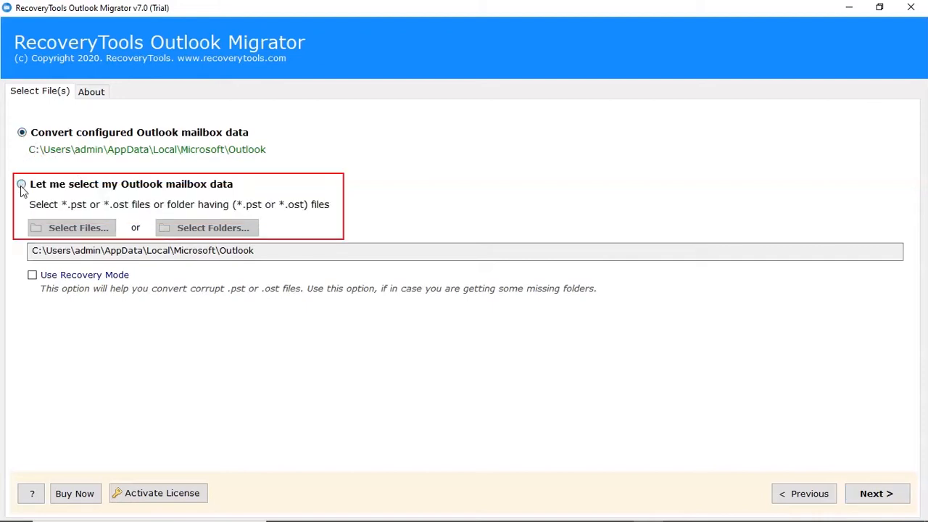
{"action": "left_click", "coordinate": [22, 184]}
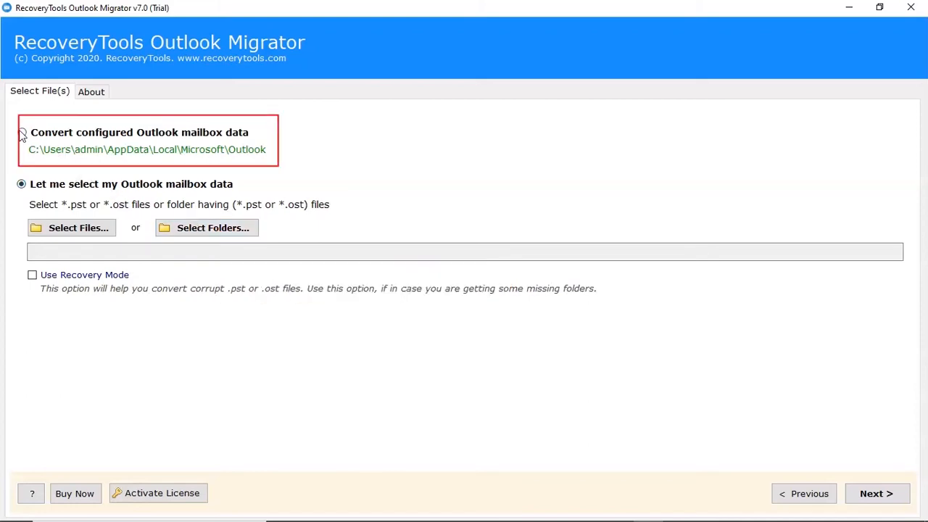
{"action": "left_click", "coordinate": [21, 132]}
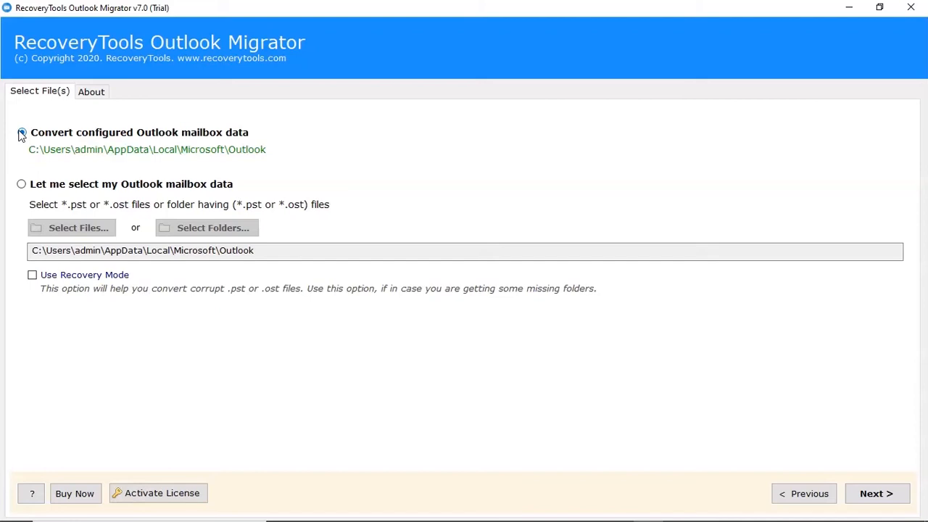
{"action": "left_click", "coordinate": [21, 132]}
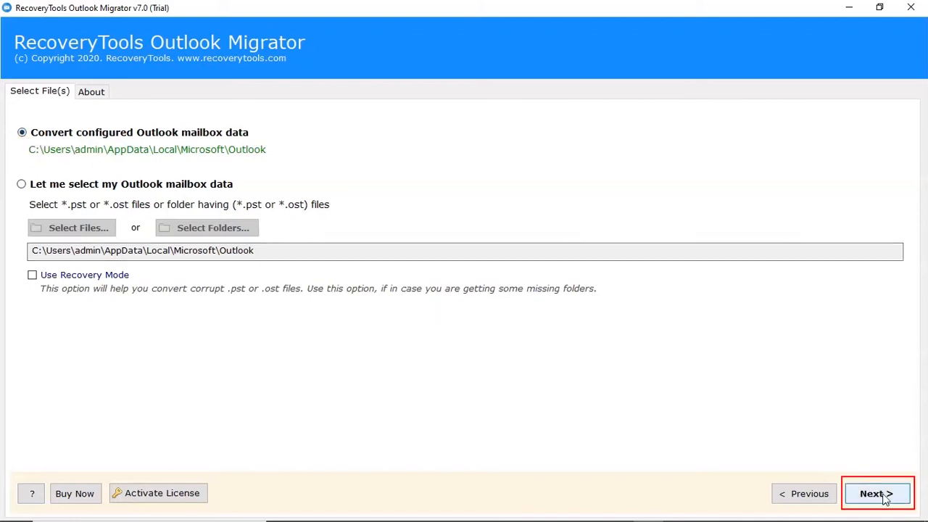
Tick the top-level folder checkbox to select Calendar through Tasks, then continue
{"action": "left_click", "coordinate": [876, 493]}
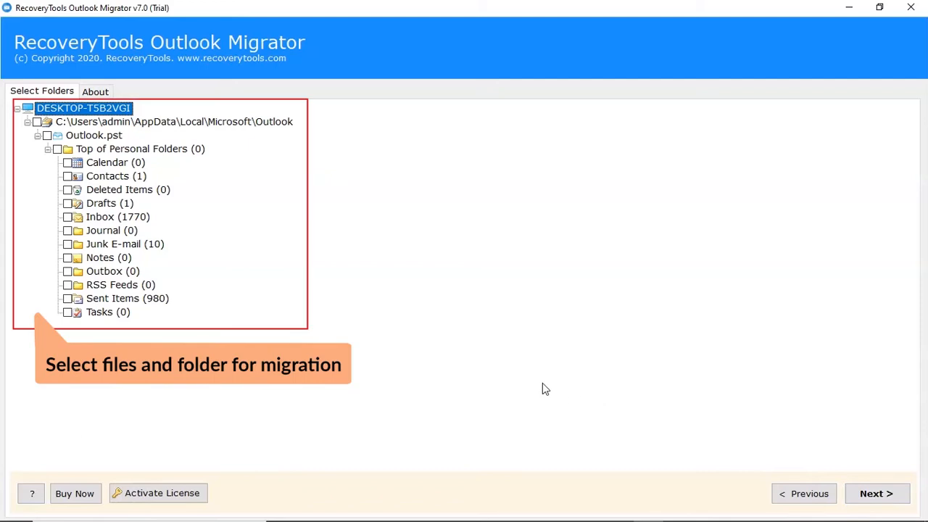
{"action": "mouse_move", "coordinate": [65, 130]}
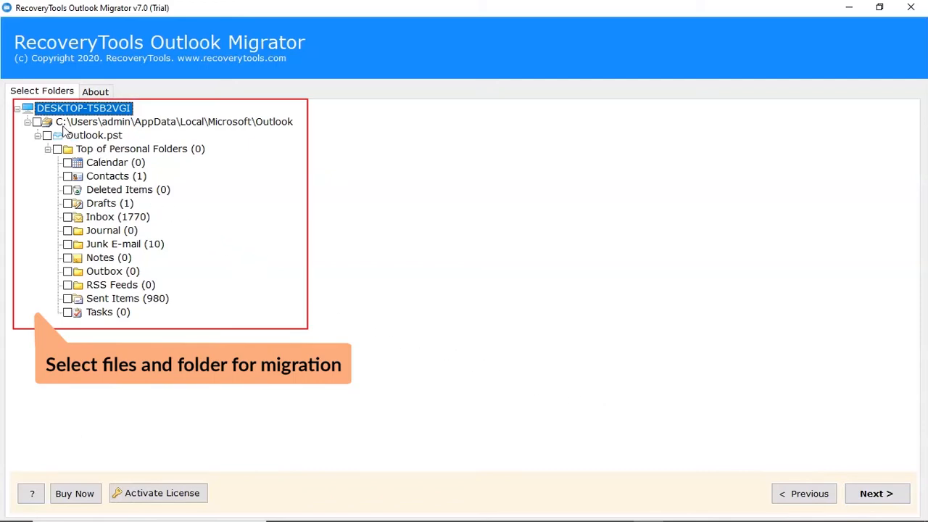
{"action": "left_click", "coordinate": [46, 135]}
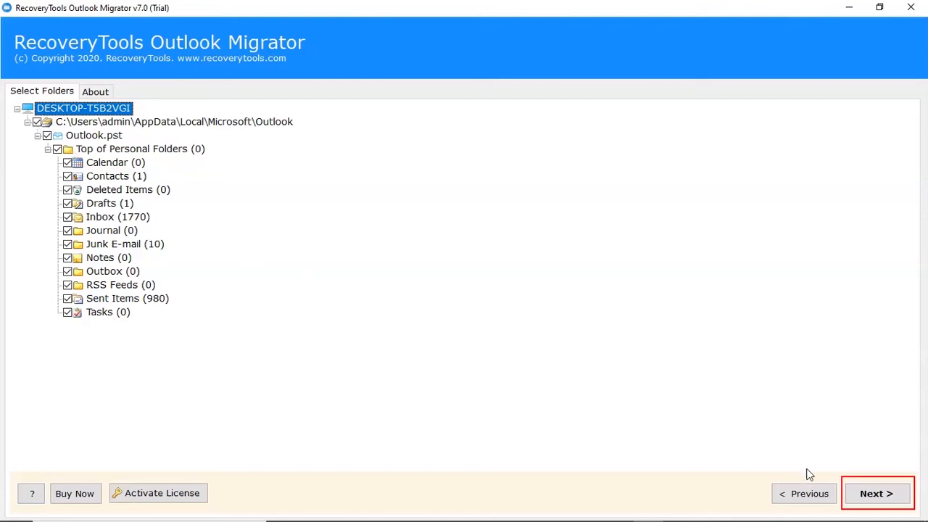
{"action": "left_click", "coordinate": [876, 493]}
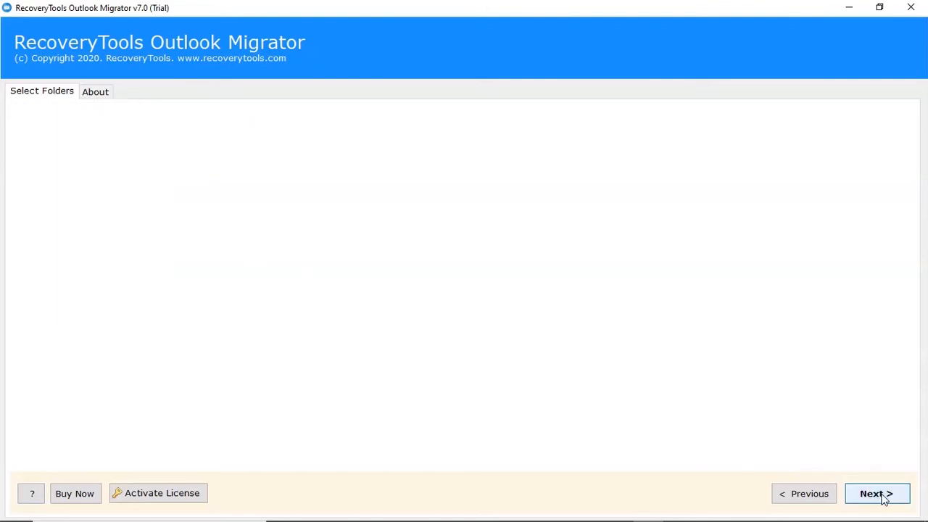
Pick Gmail in the Select Saving Option dropdown on the Saving Options screen
{"action": "left_click", "coordinate": [876, 493]}
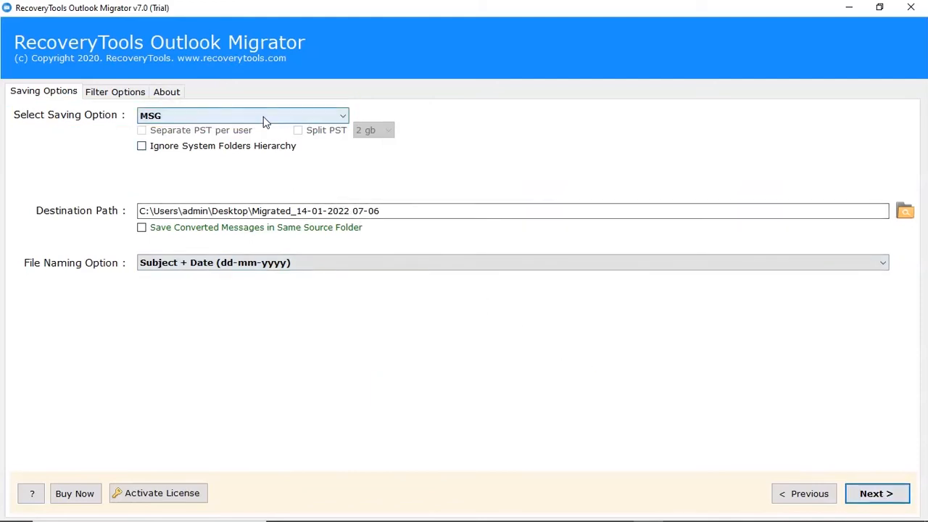
{"action": "left_click", "coordinate": [242, 116]}
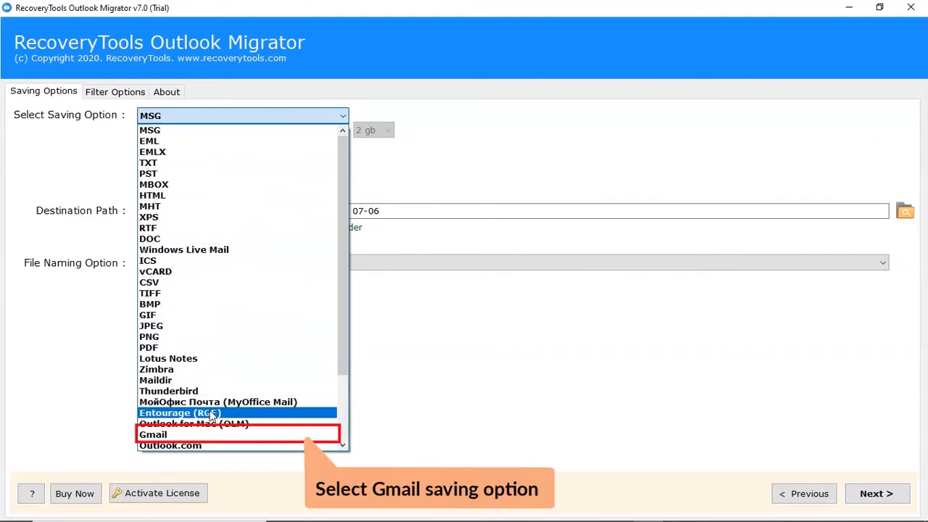
{"action": "mouse_move", "coordinate": [153, 434]}
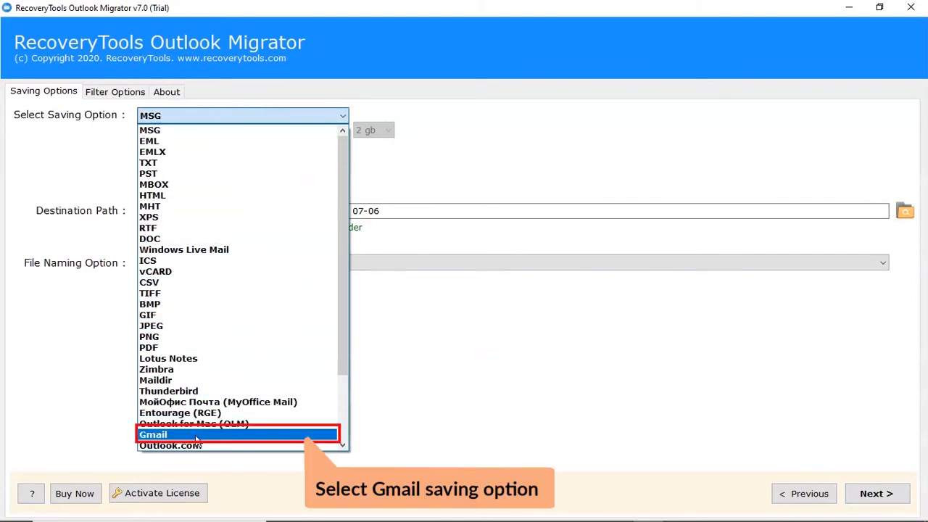
{"action": "left_click", "coordinate": [153, 434]}
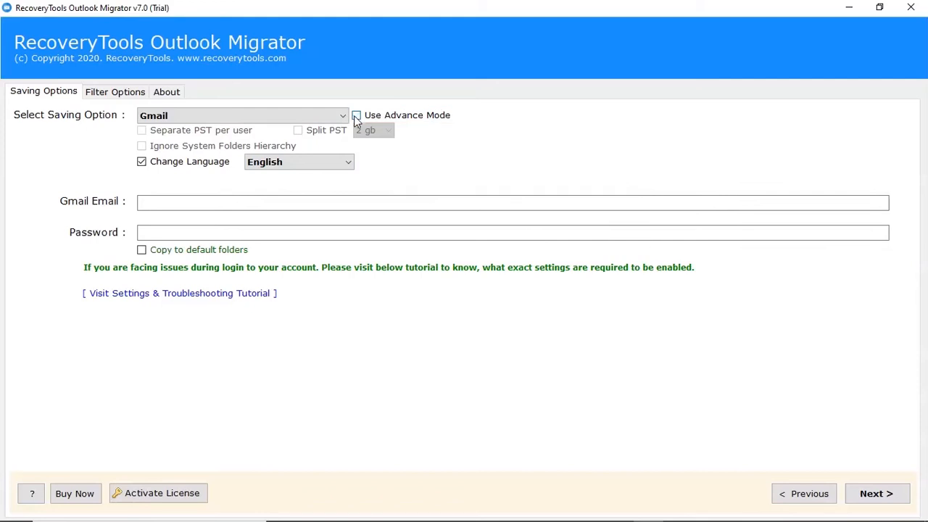
Keep English, enter the Gmail address and password, leave 'Copy to default folders' off
{"action": "left_click", "coordinate": [299, 162]}
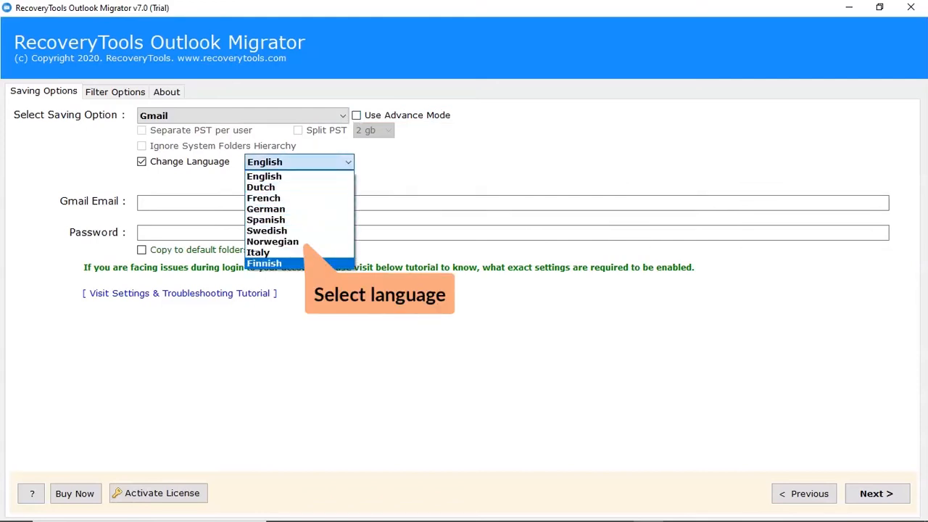
{"action": "left_click", "coordinate": [264, 175]}
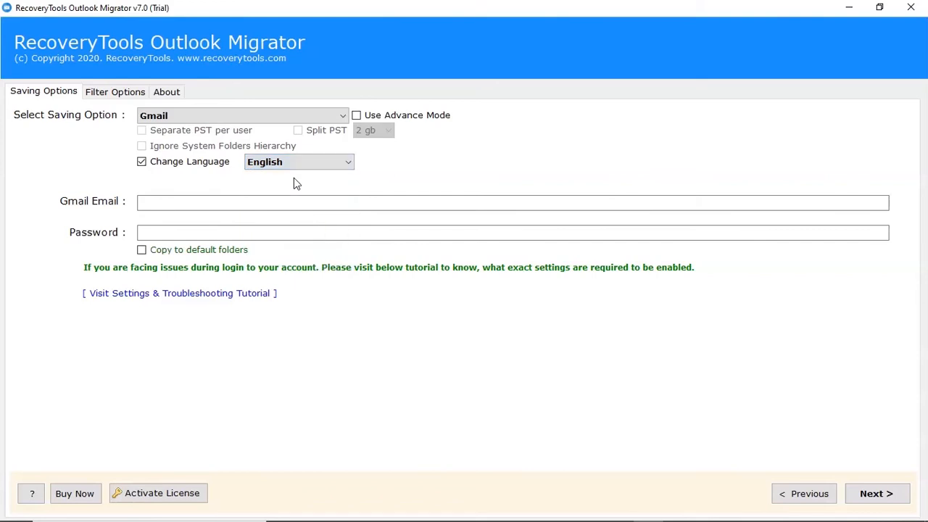
{"action": "left_click", "coordinate": [513, 202]}
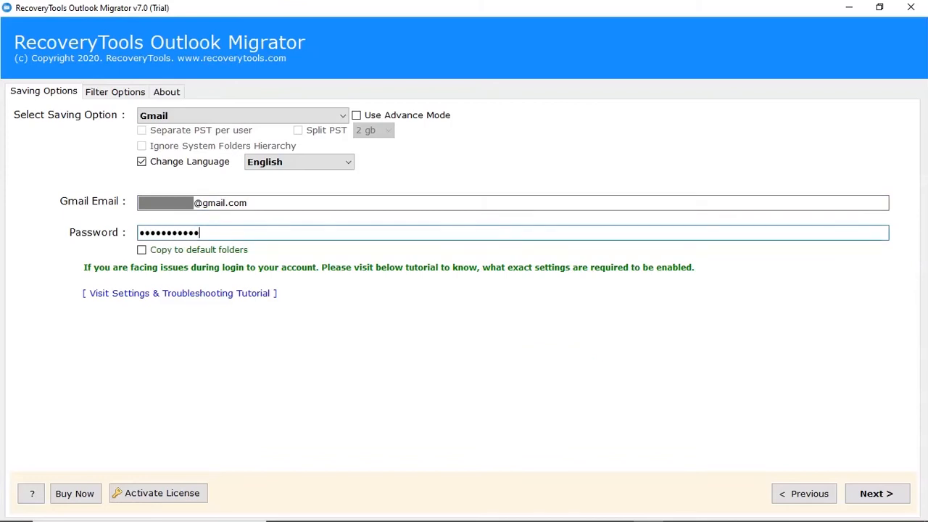
{"action": "mouse_move", "coordinate": [142, 249]}
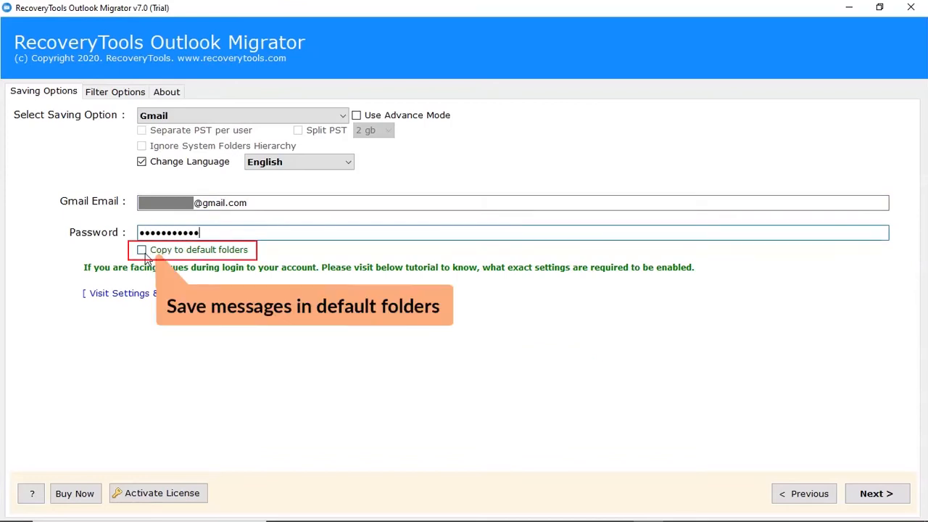
{"action": "left_click", "coordinate": [142, 250]}
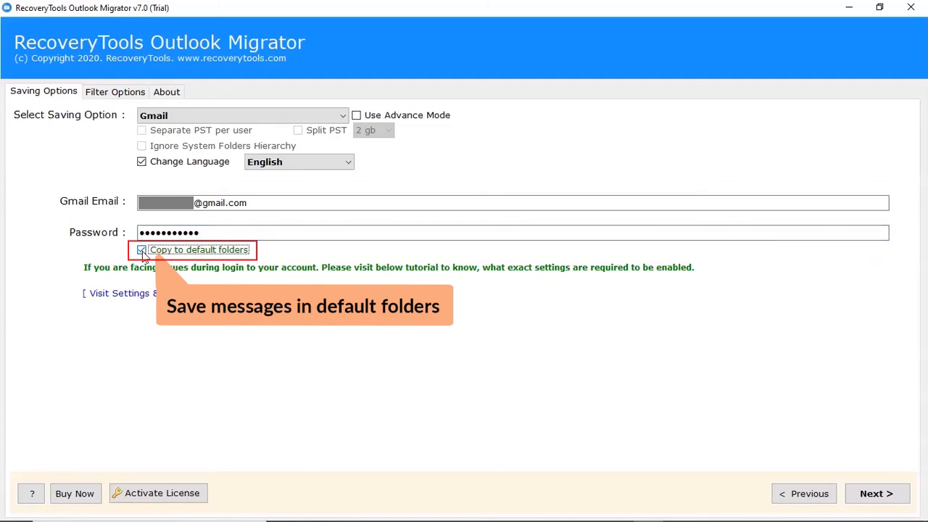
{"action": "left_click", "coordinate": [141, 249]}
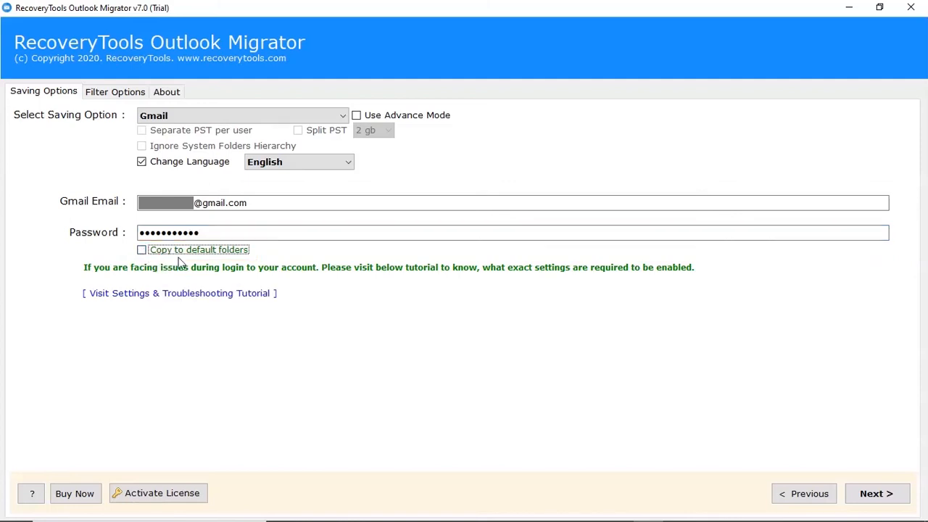
{"action": "mouse_move", "coordinate": [838, 466]}
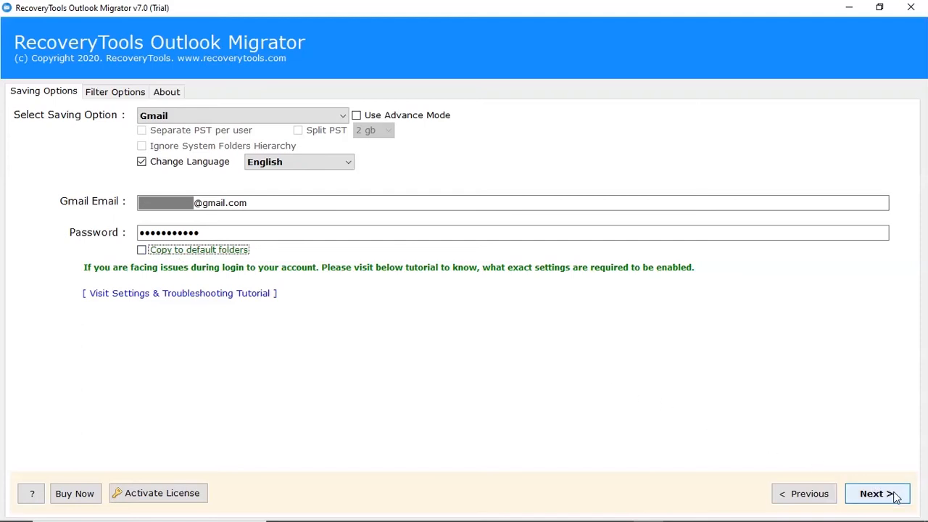
Start the Gmail conversion, then dismiss the completion and trial-edition messages
{"action": "left_click", "coordinate": [876, 494]}
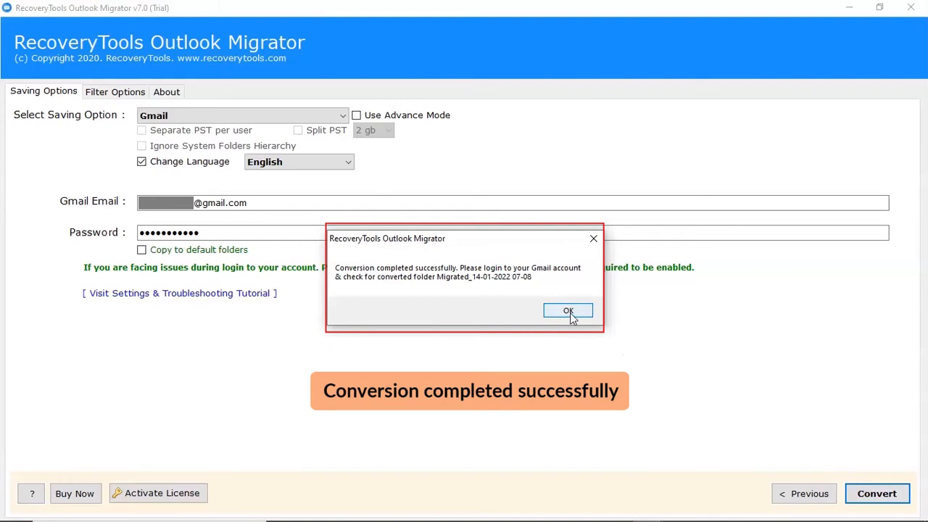
{"action": "left_click", "coordinate": [569, 311]}
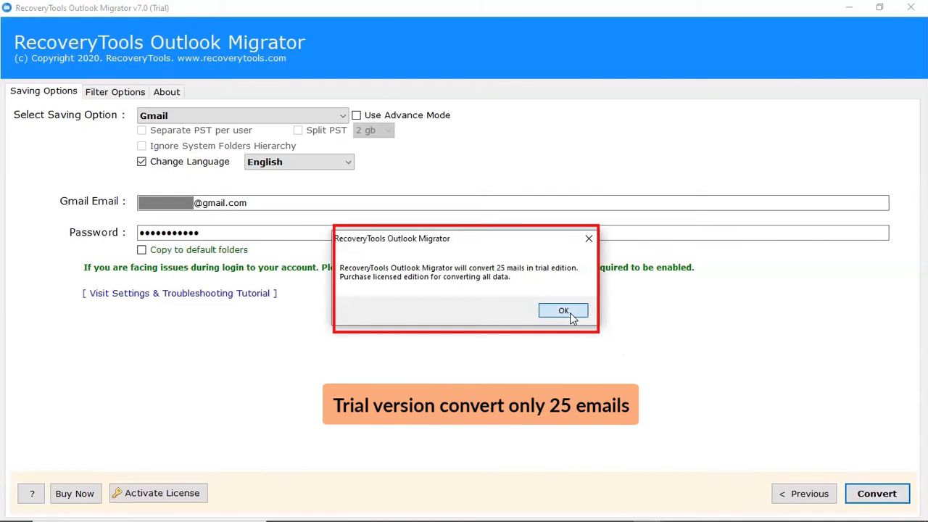
{"action": "left_click", "coordinate": [563, 311]}
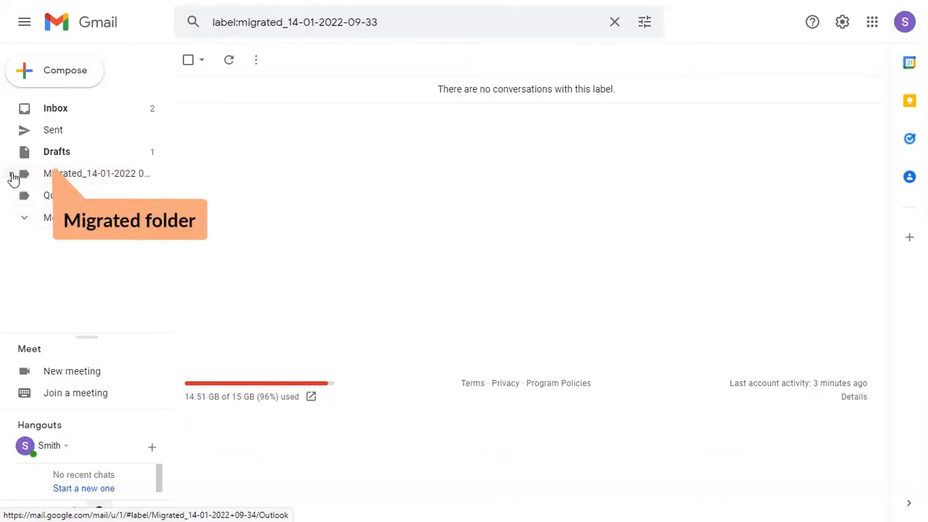
Expand the Migrated label in Gmail's sidebar and open its Inbox sublabel
{"action": "left_click", "coordinate": [11, 174]}
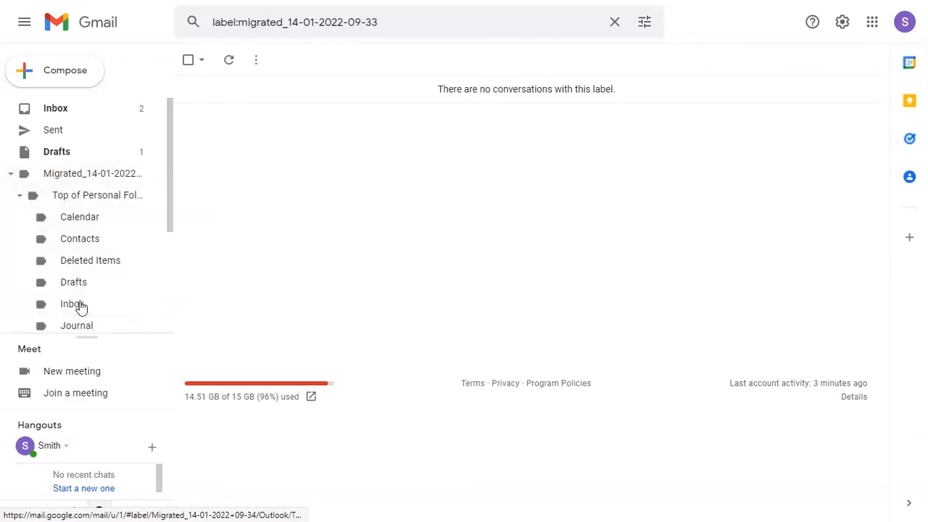
{"action": "left_click", "coordinate": [72, 303]}
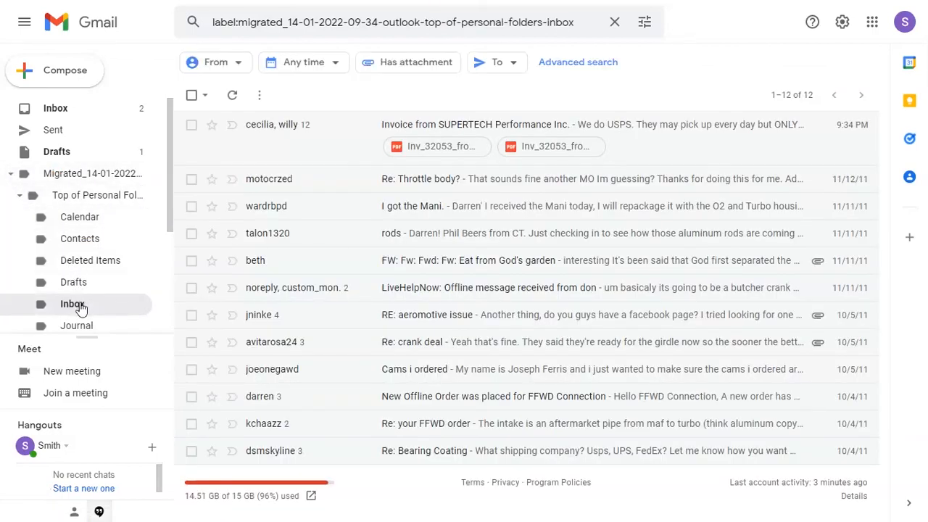